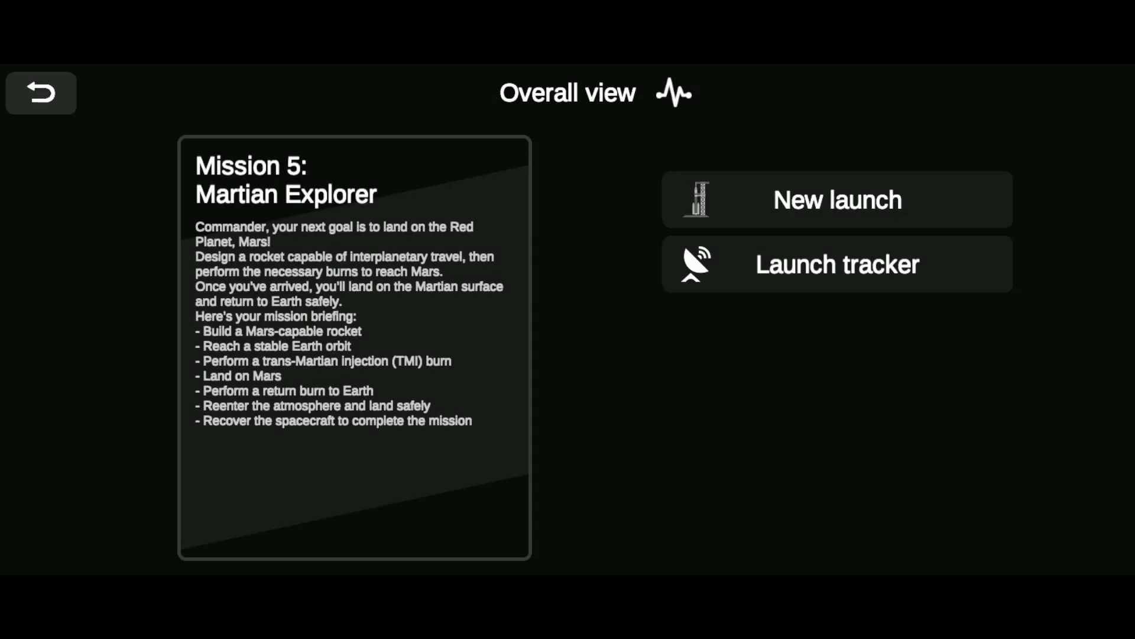
# Start a new launch for the Martian Explorer mission
pyautogui.click(837, 198)
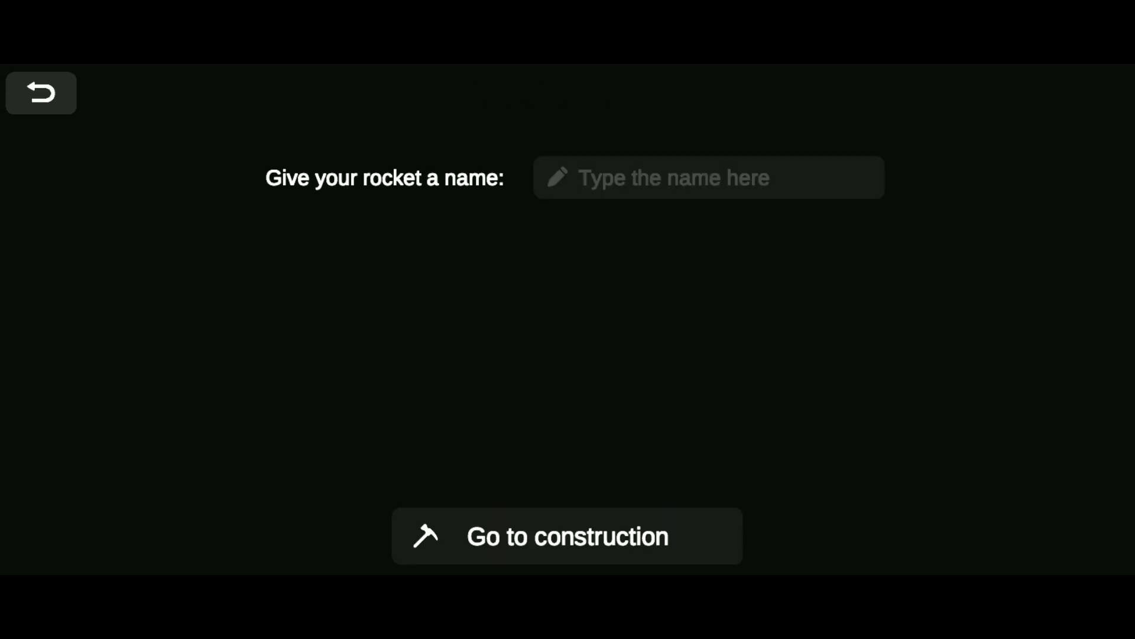
# Go to construction to assemble the clustered heavy rocket
pyautogui.click(707, 177)
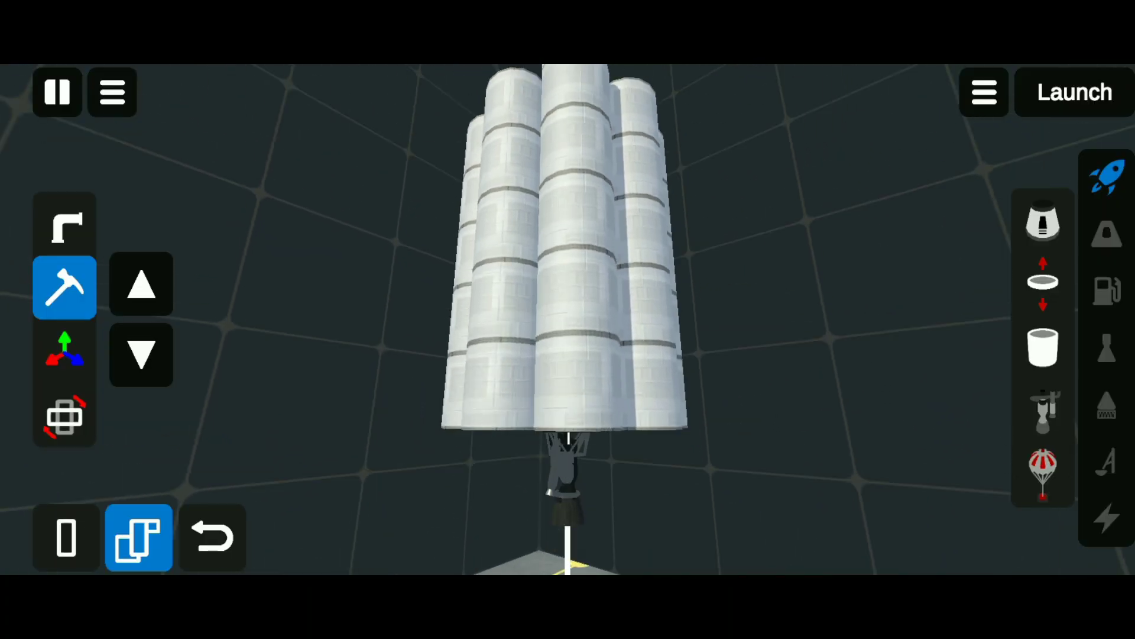
# View the boosters from below and fit nose cones from the aerodynamics category onto them
pyautogui.click(1042, 348)
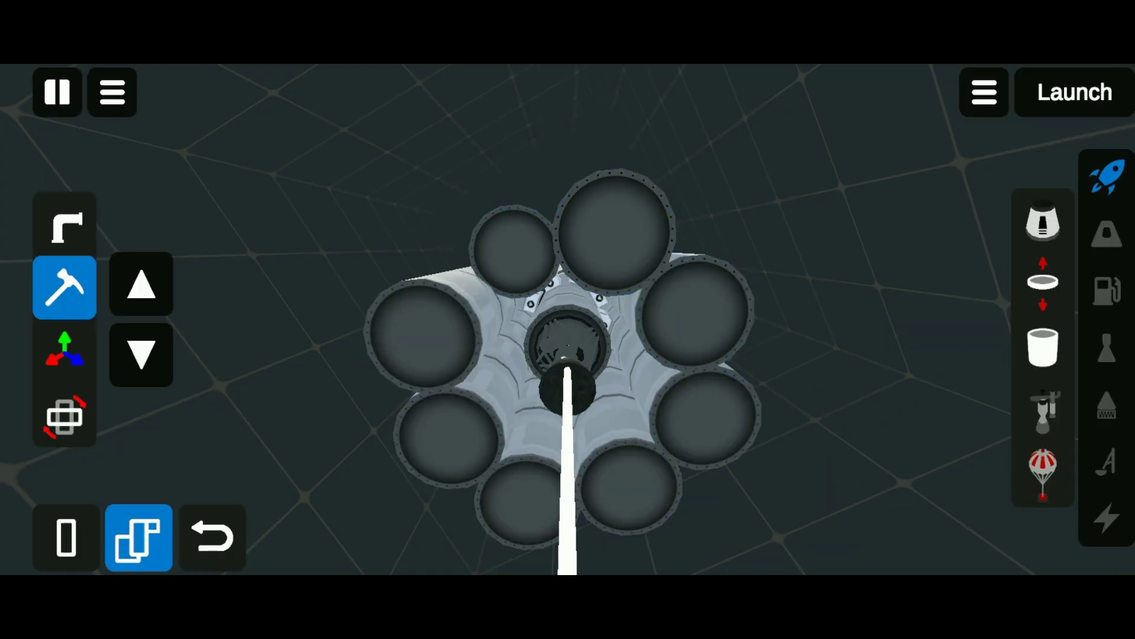
pyautogui.click(1044, 411)
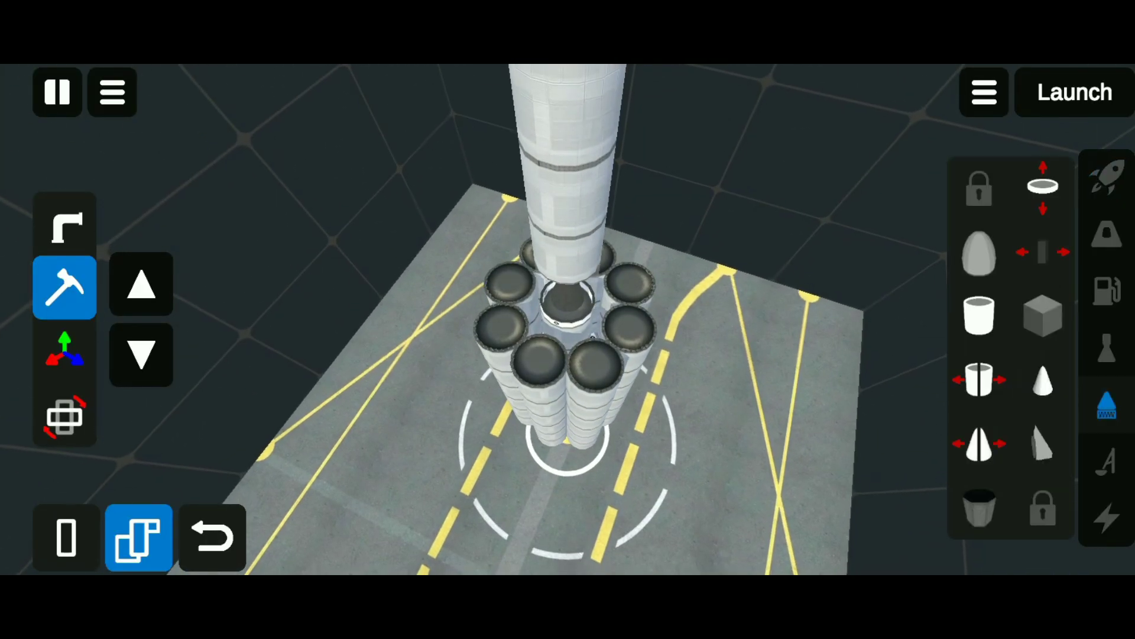
pyautogui.click(1042, 380)
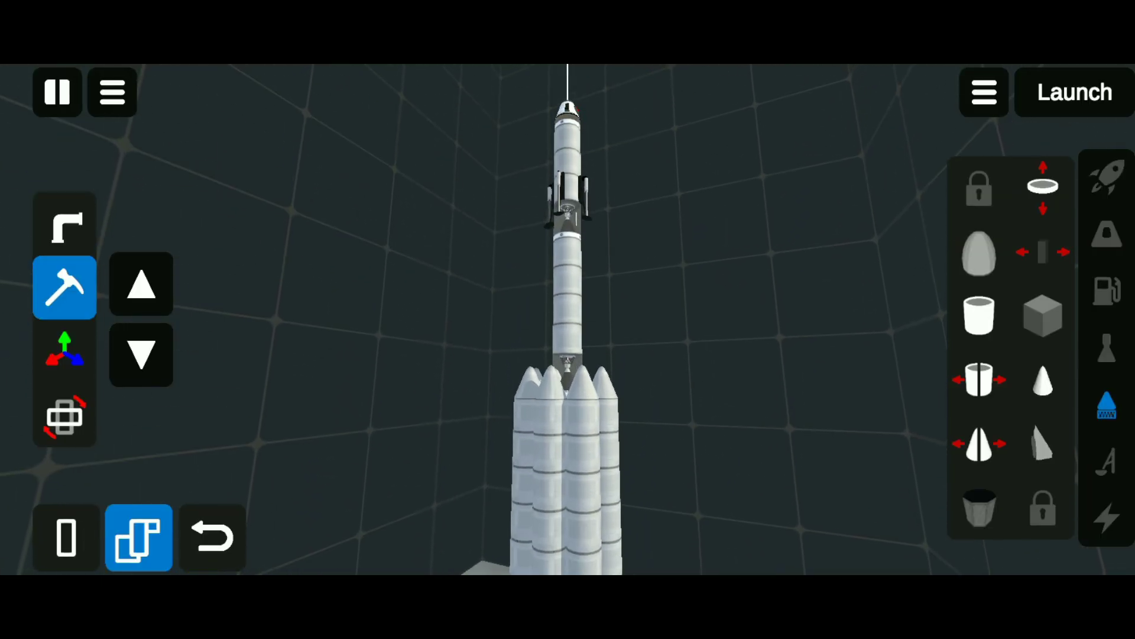
# Launch the finished rocket toward low Earth orbit
pyautogui.click(1074, 92)
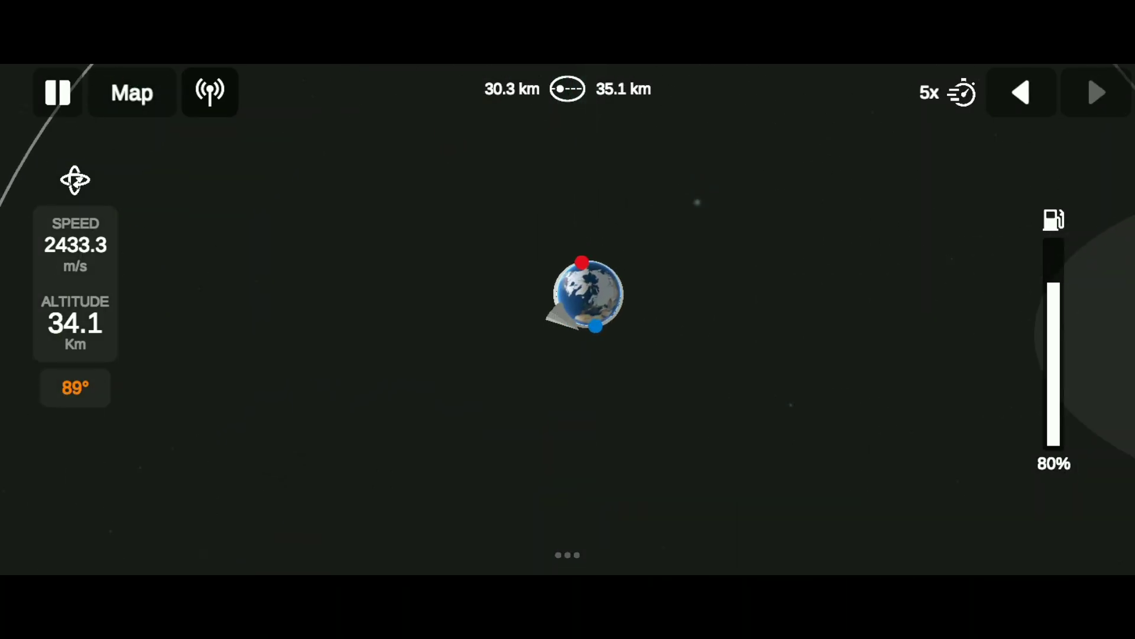
# Warp around to the burn point, return to normal speed and throttle up prograde to escape Earth
pyautogui.click(1095, 92)
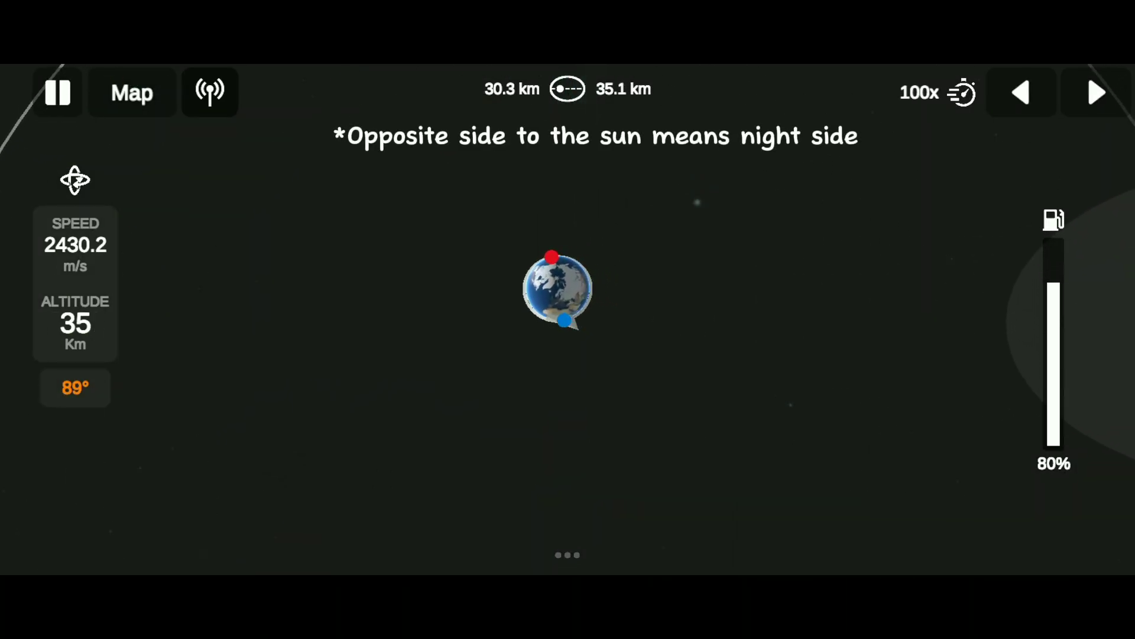
pyautogui.click(1021, 92)
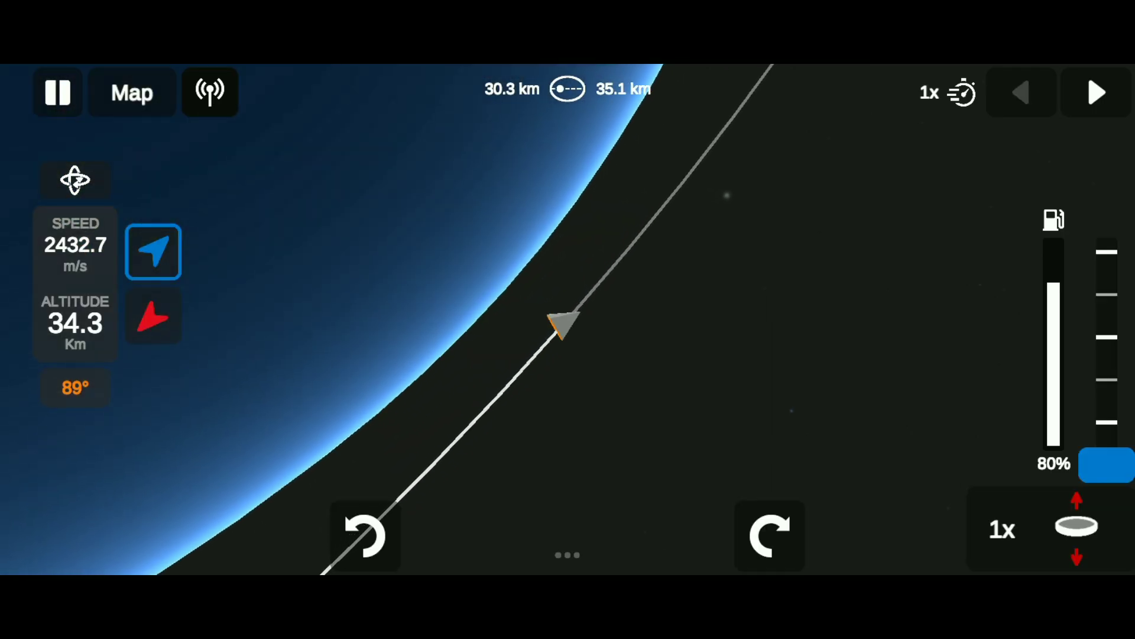
pyautogui.click(131, 92)
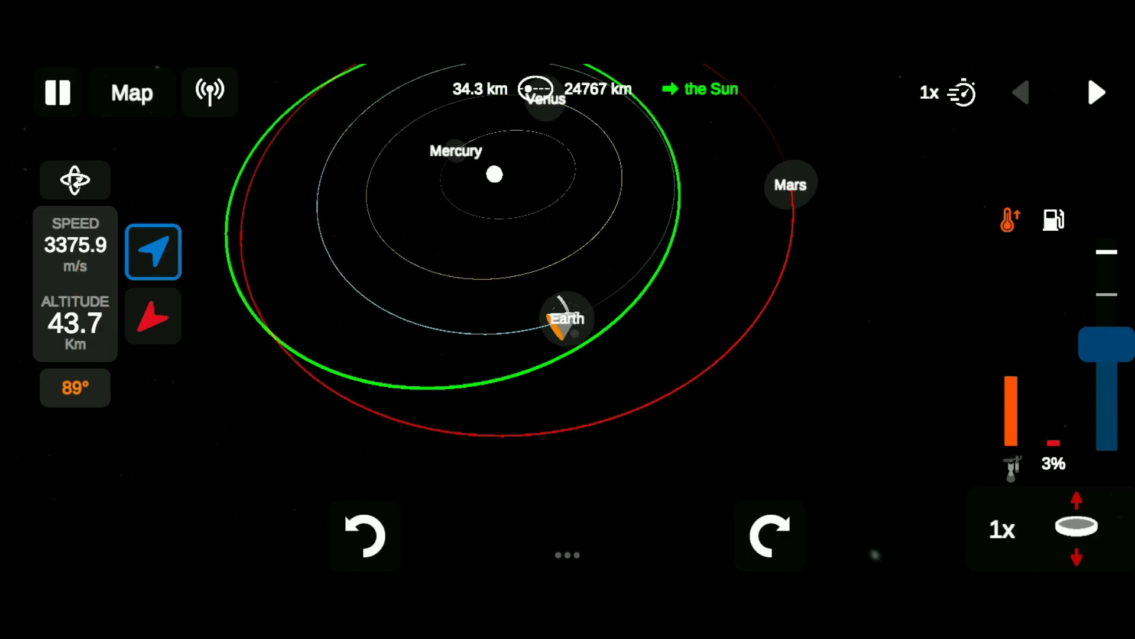
# Cut the escape burn and time-warp along the solar transfer orbit toward Mars
pyautogui.click(1098, 93)
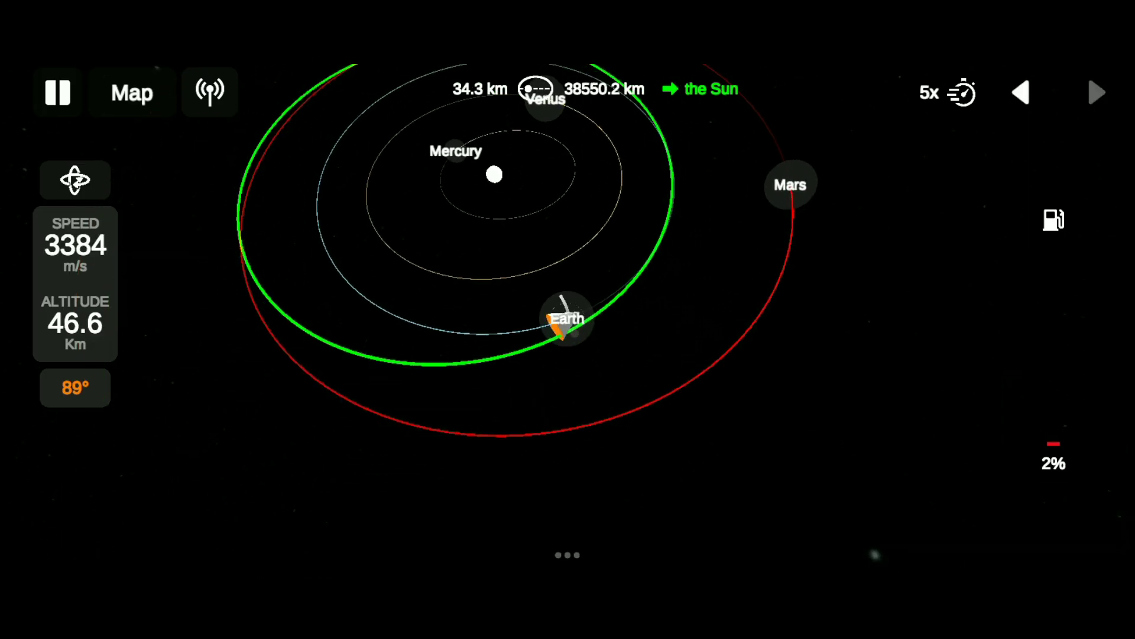
pyautogui.click(1098, 93)
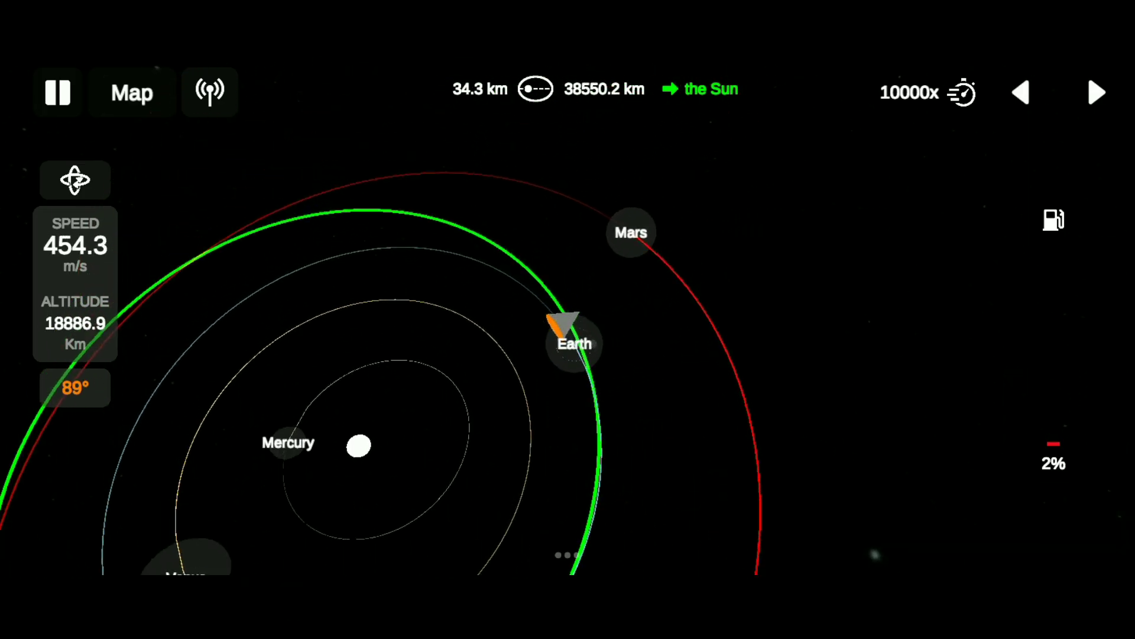
pyautogui.click(1020, 92)
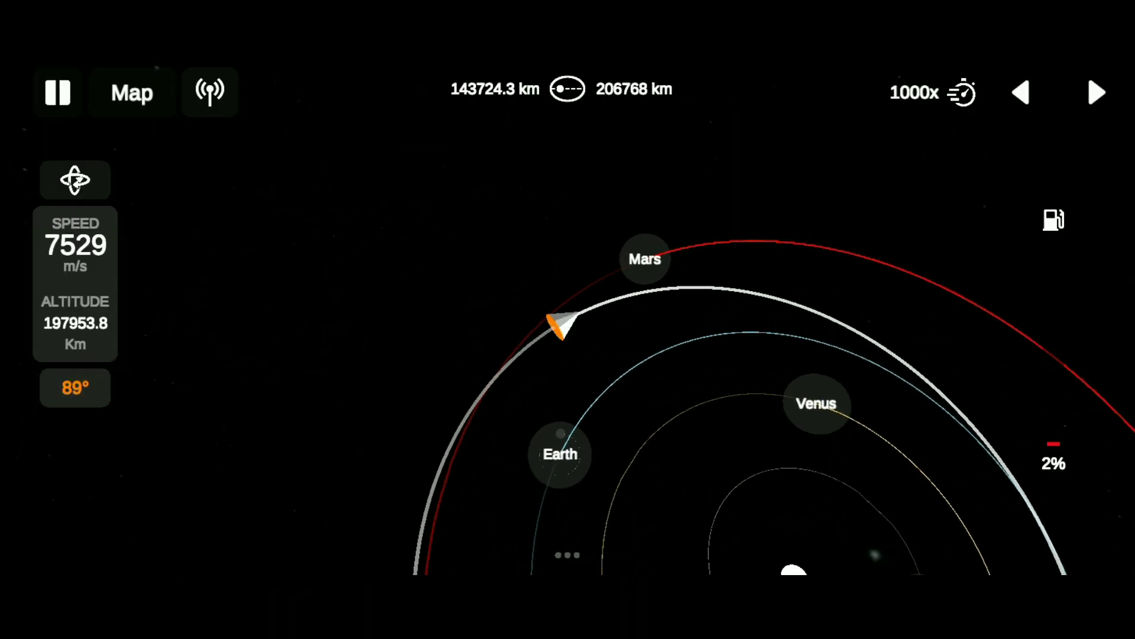
pyautogui.click(1021, 92)
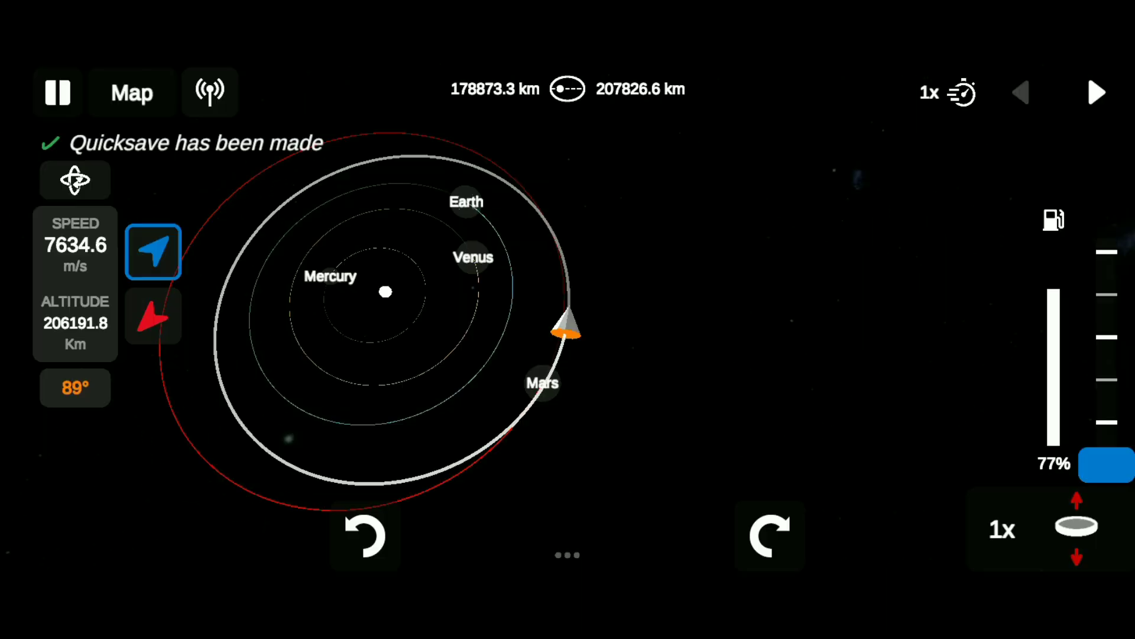
# Run a correction burn until a Mars encounter appears, then set Mars as the target
pyautogui.click(1097, 92)
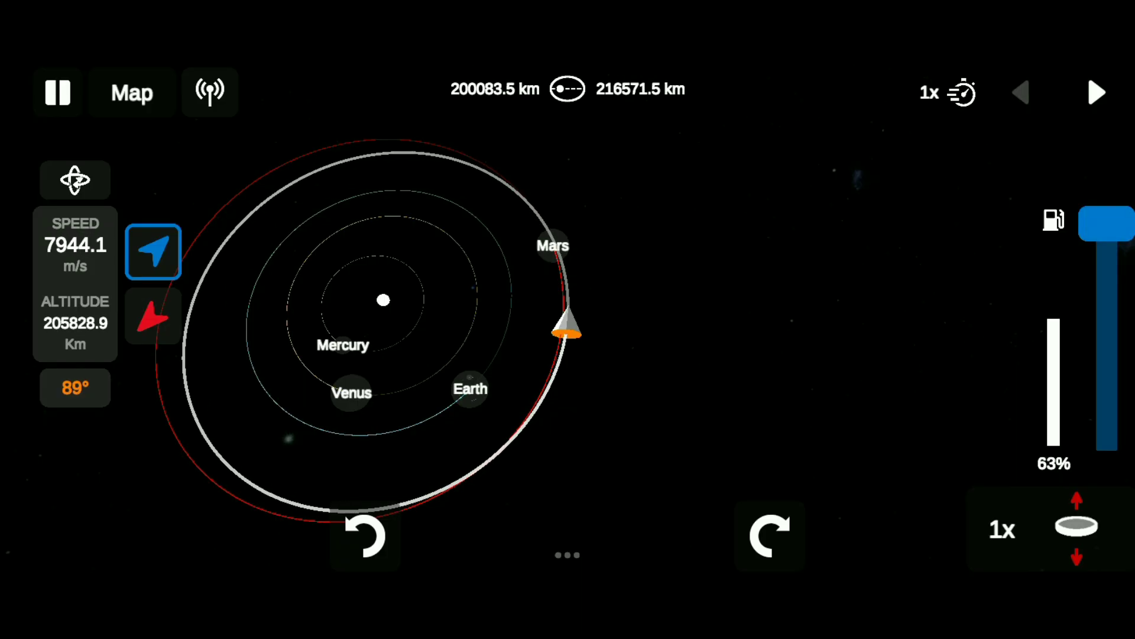
pyautogui.click(553, 246)
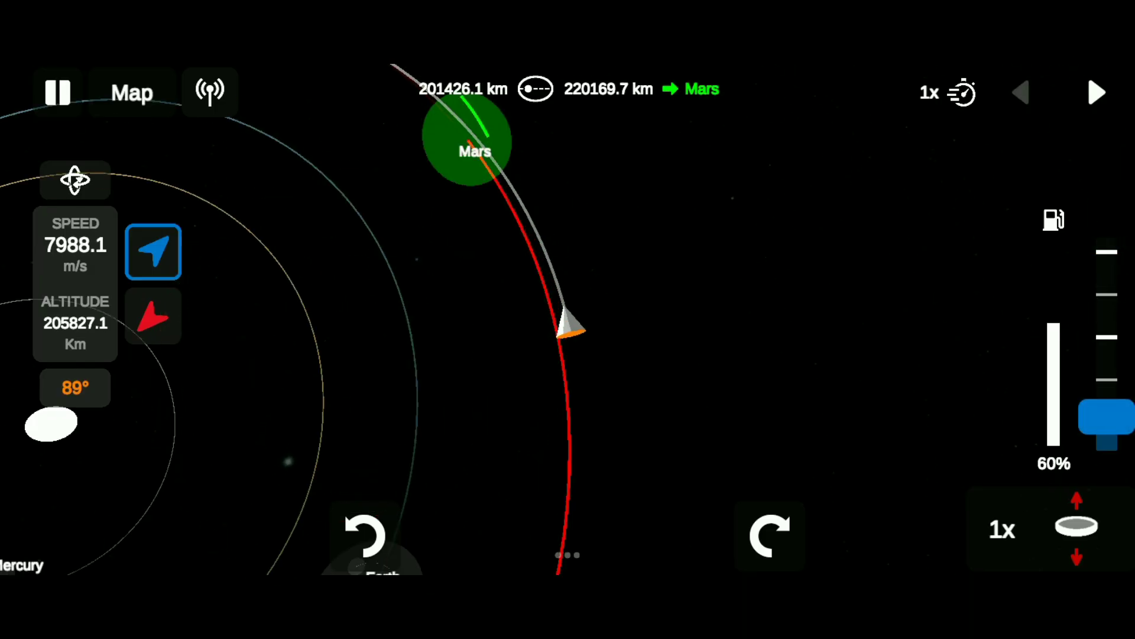
pyautogui.click(466, 138)
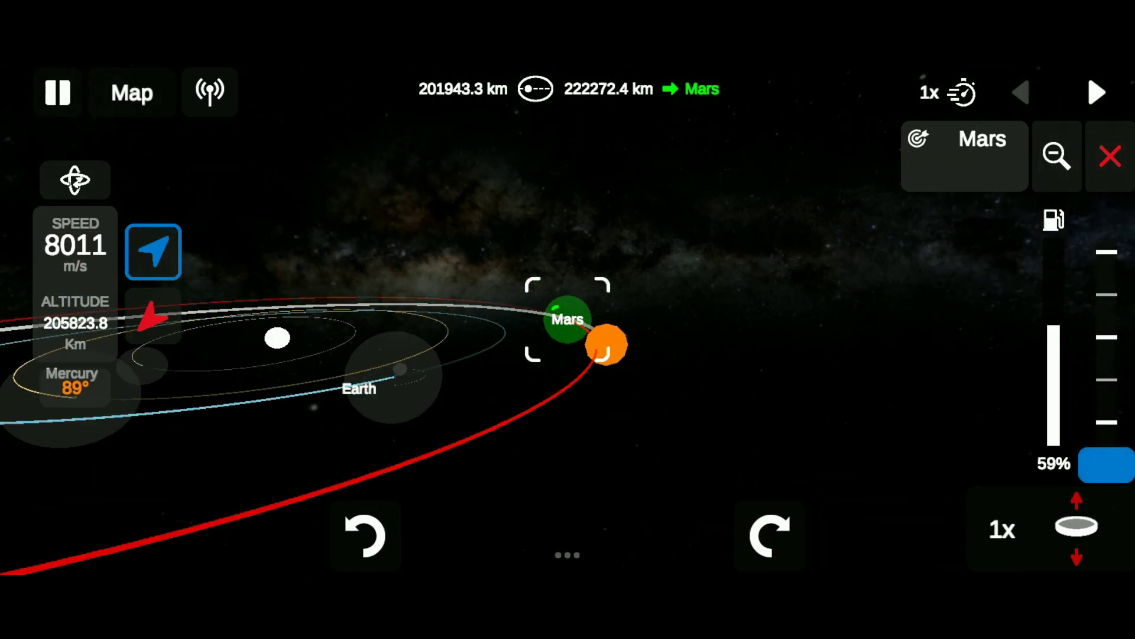
# Time-warp to the Mars encounter and return to normal speed near the planet
pyautogui.click(1097, 92)
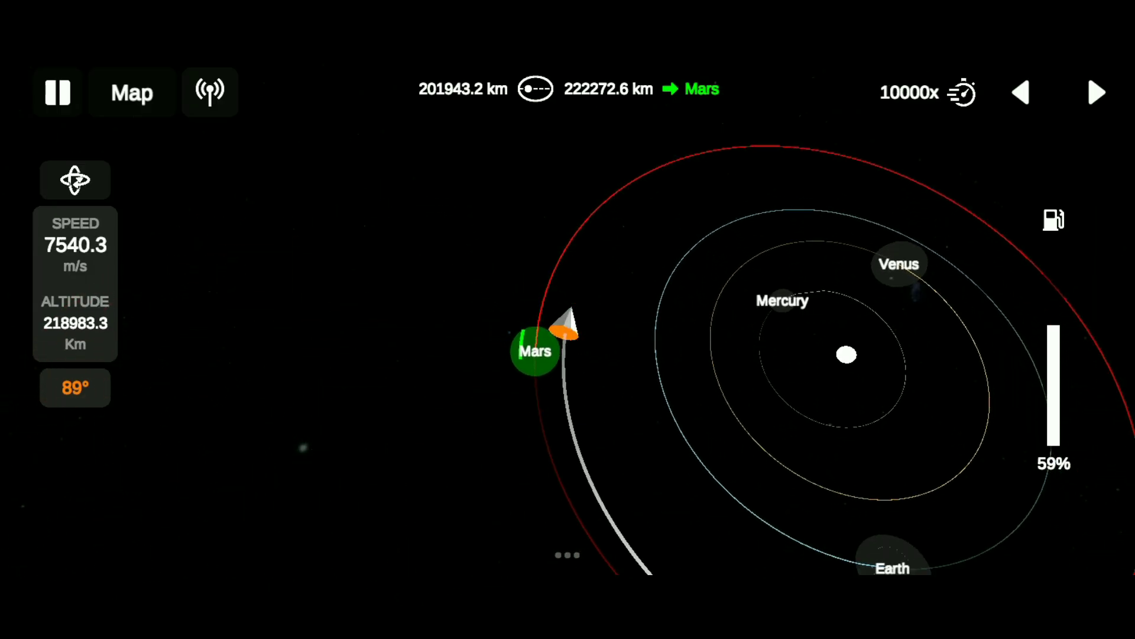
pyautogui.click(1021, 92)
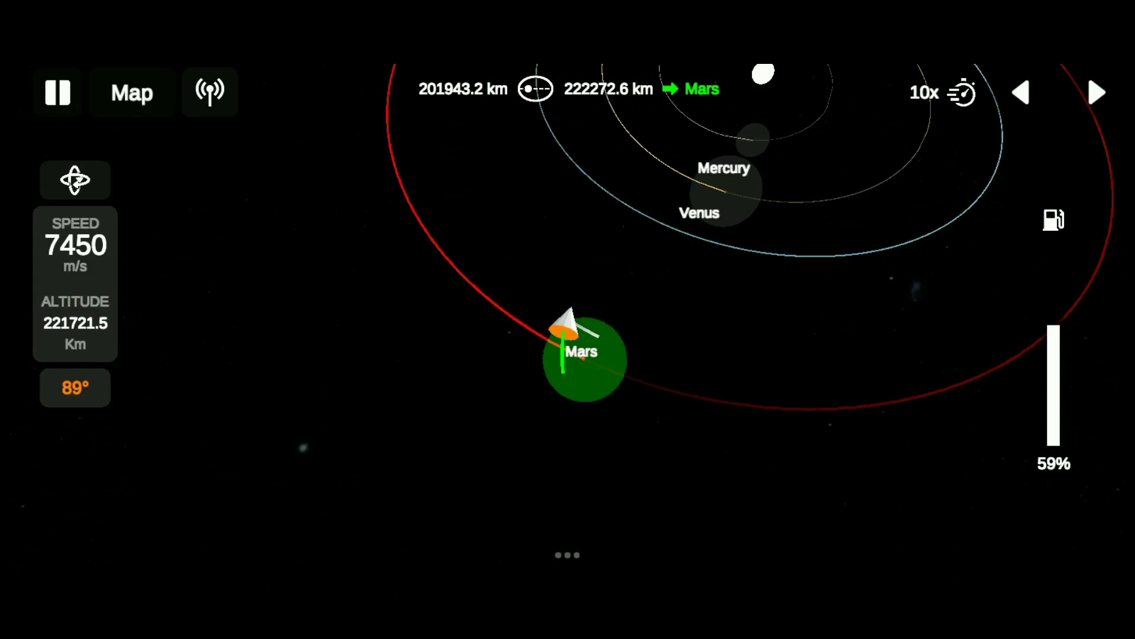
pyautogui.click(1098, 93)
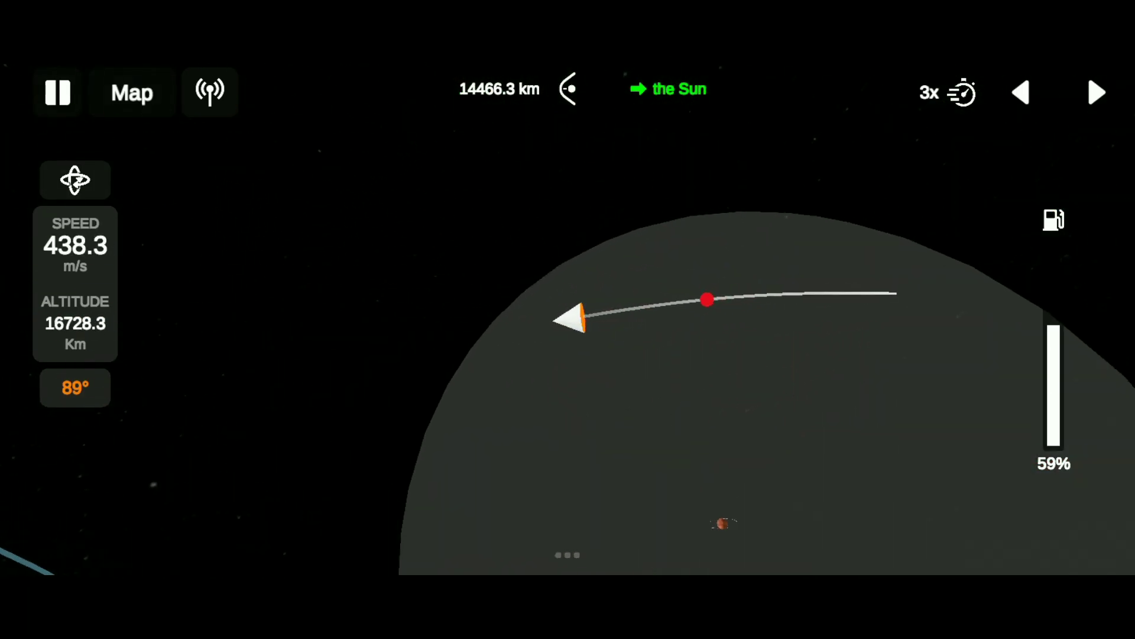
pyautogui.click(1097, 93)
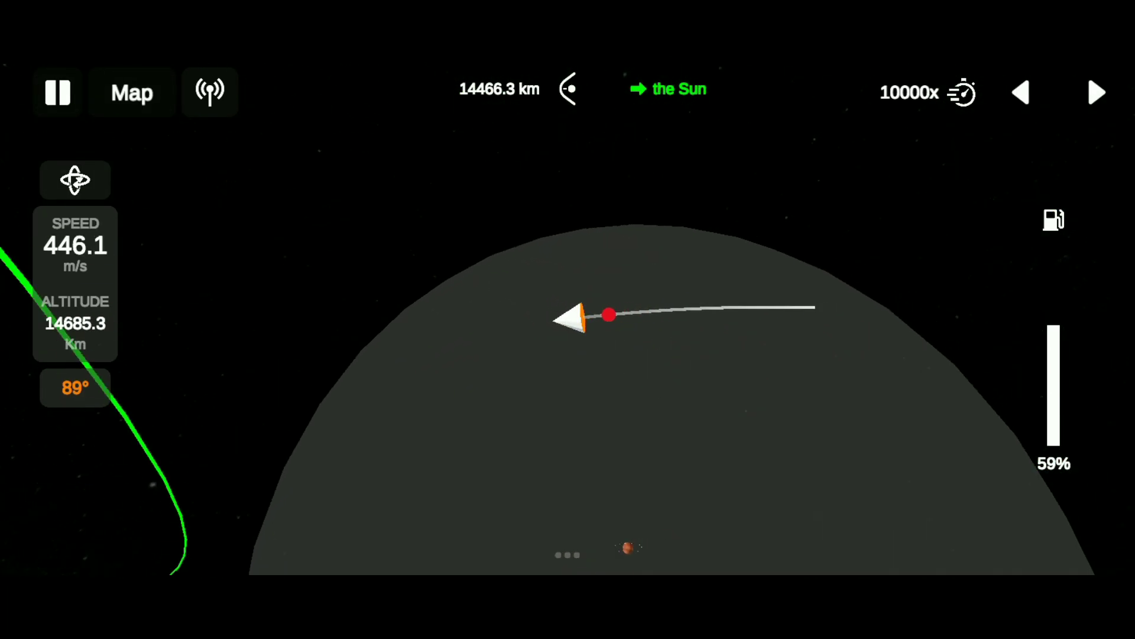
pyautogui.click(1021, 92)
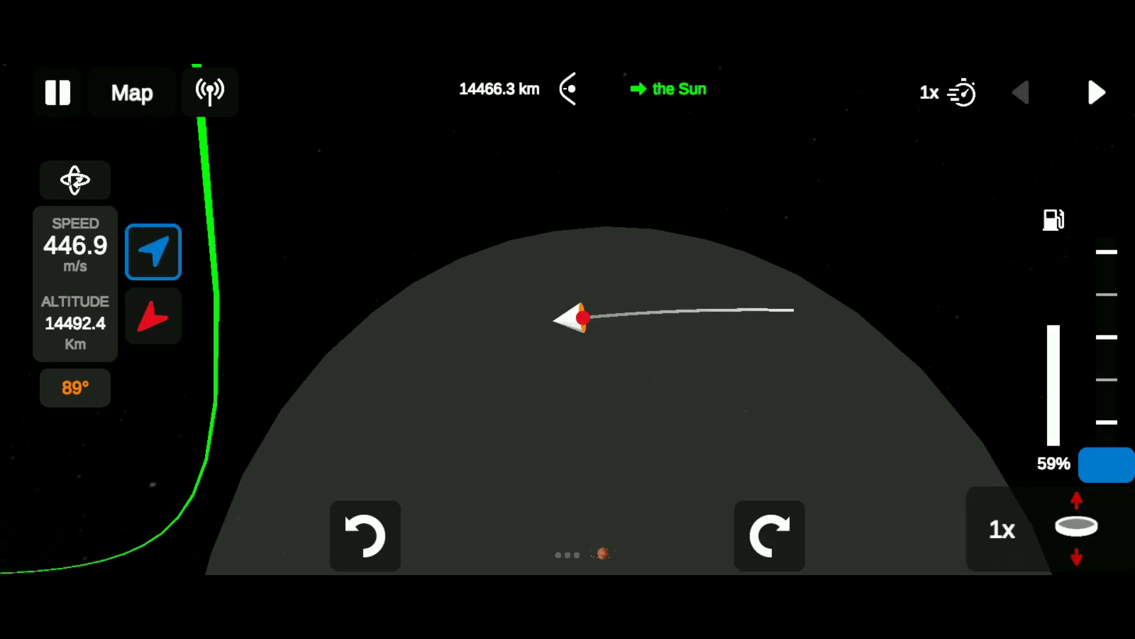
# Point retrograde and burn to capture into an elliptical Mars orbit
pyautogui.click(152, 315)
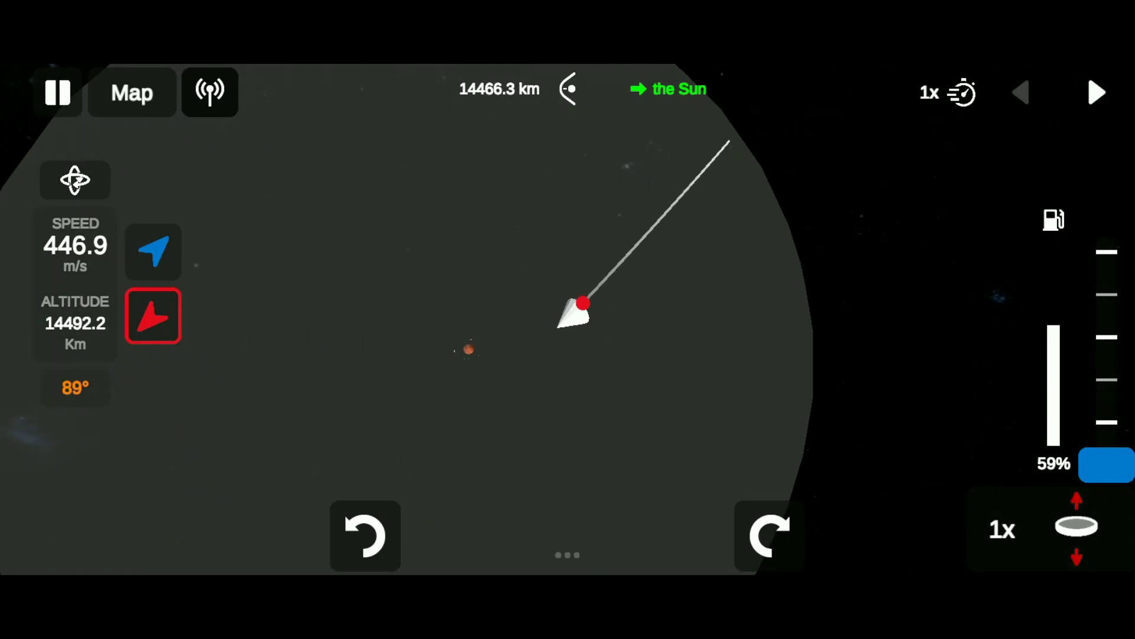
pyautogui.click(209, 92)
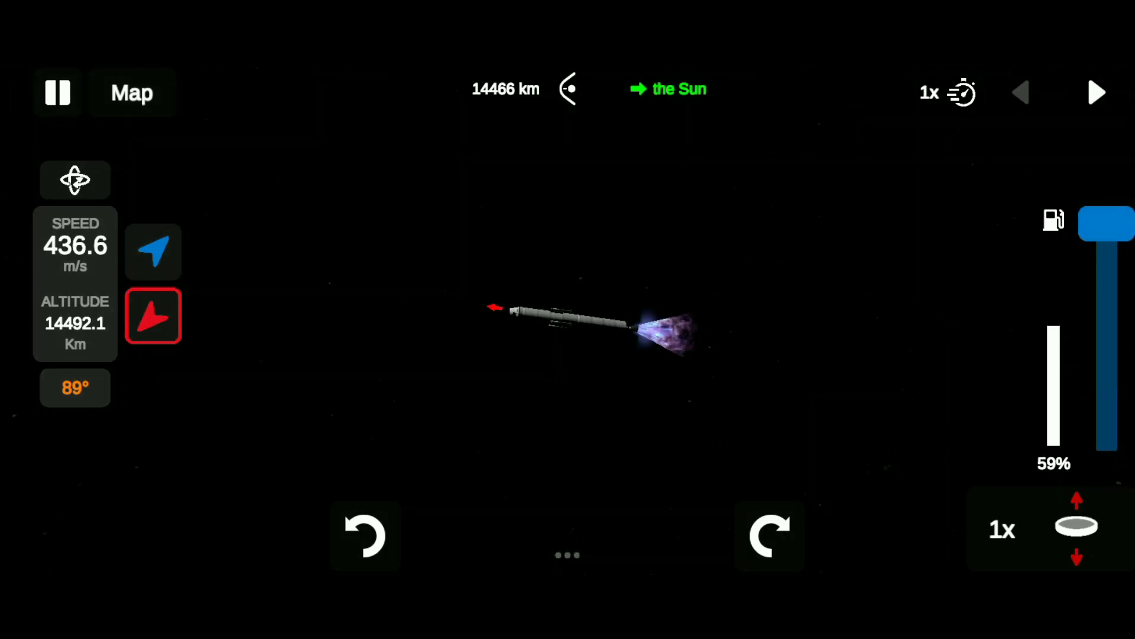
pyautogui.click(132, 93)
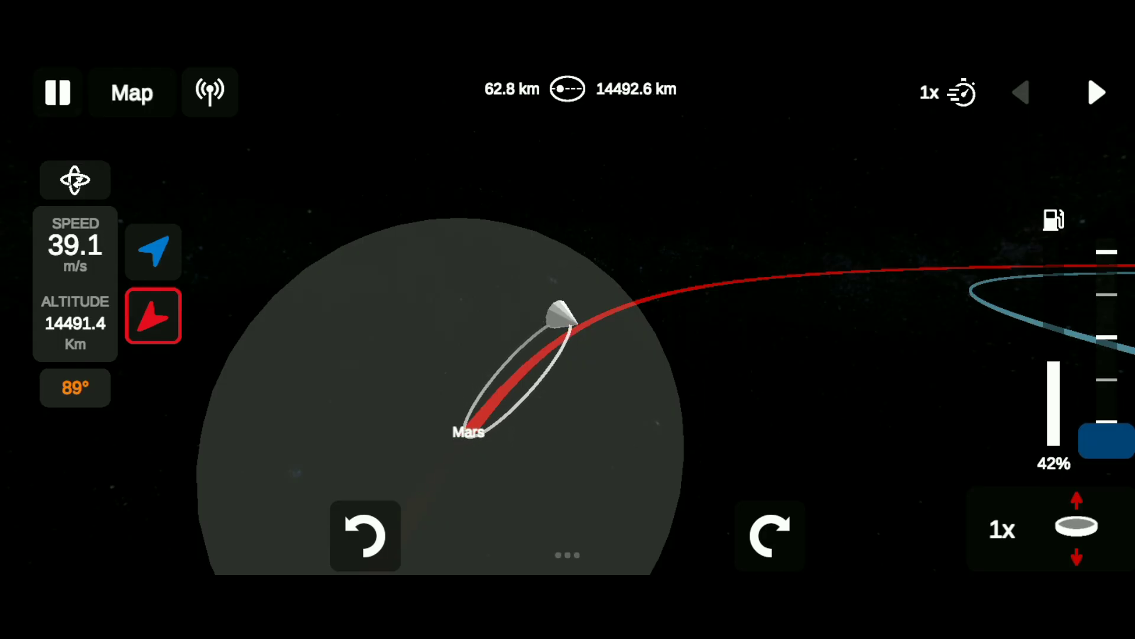
# Fast-forward the coast until the rocket enters the Martian atmosphere
pyautogui.click(1098, 92)
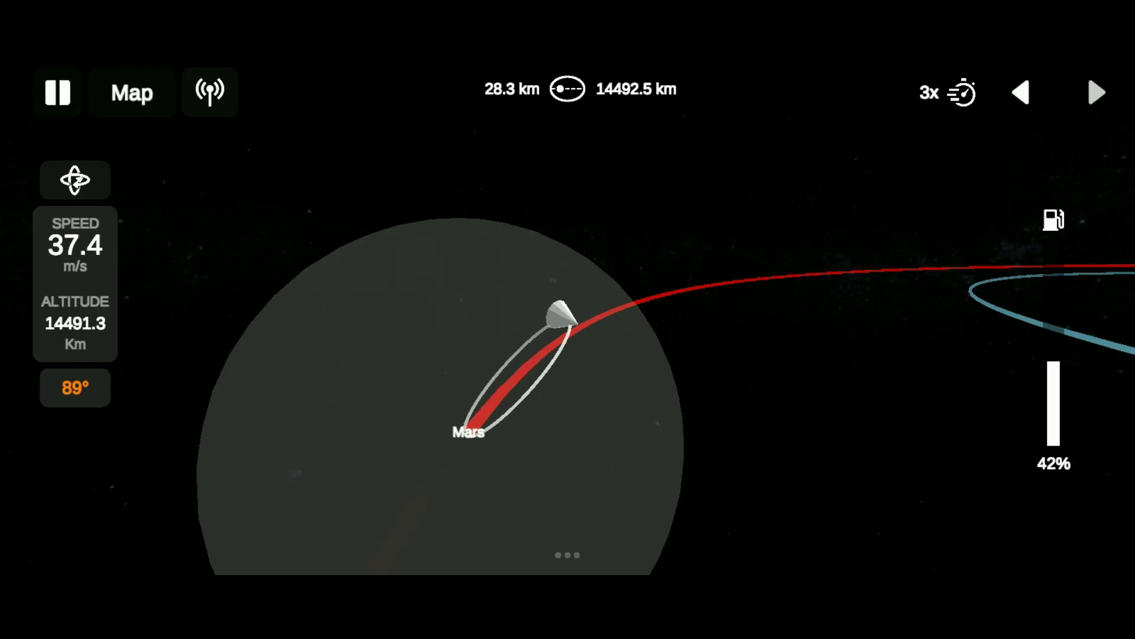
pyautogui.click(1098, 92)
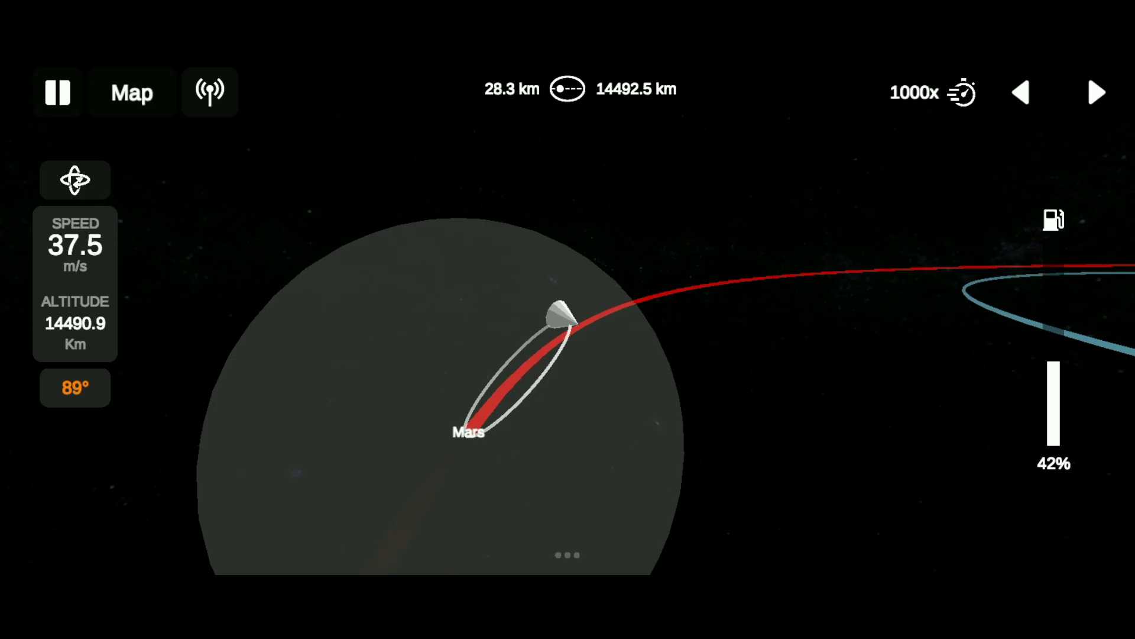
pyautogui.click(1098, 93)
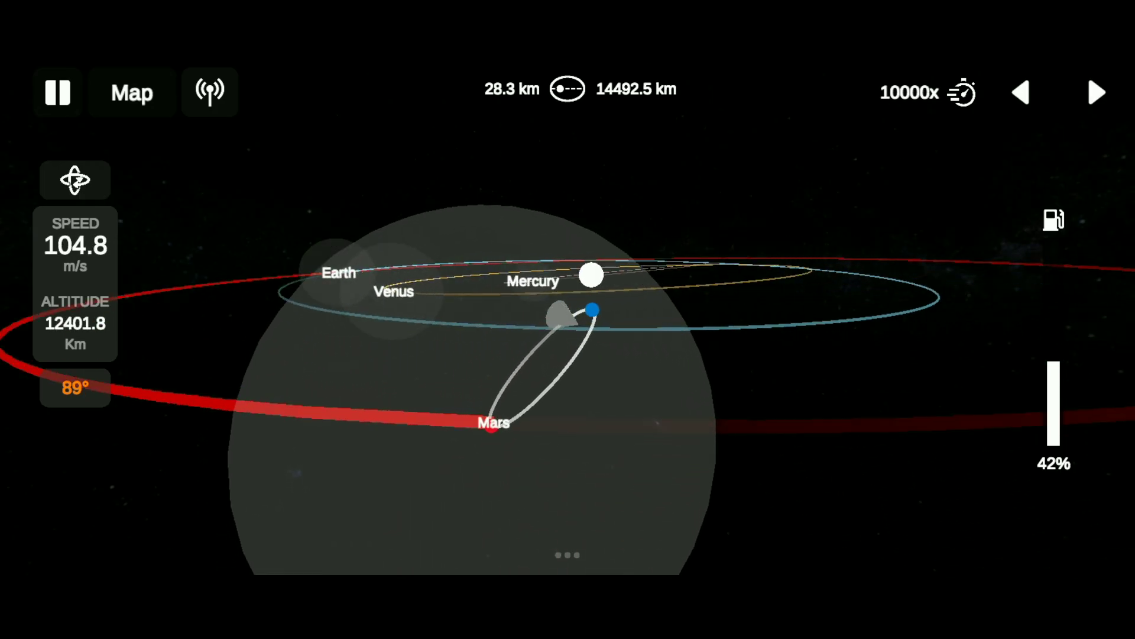
pyautogui.click(1020, 92)
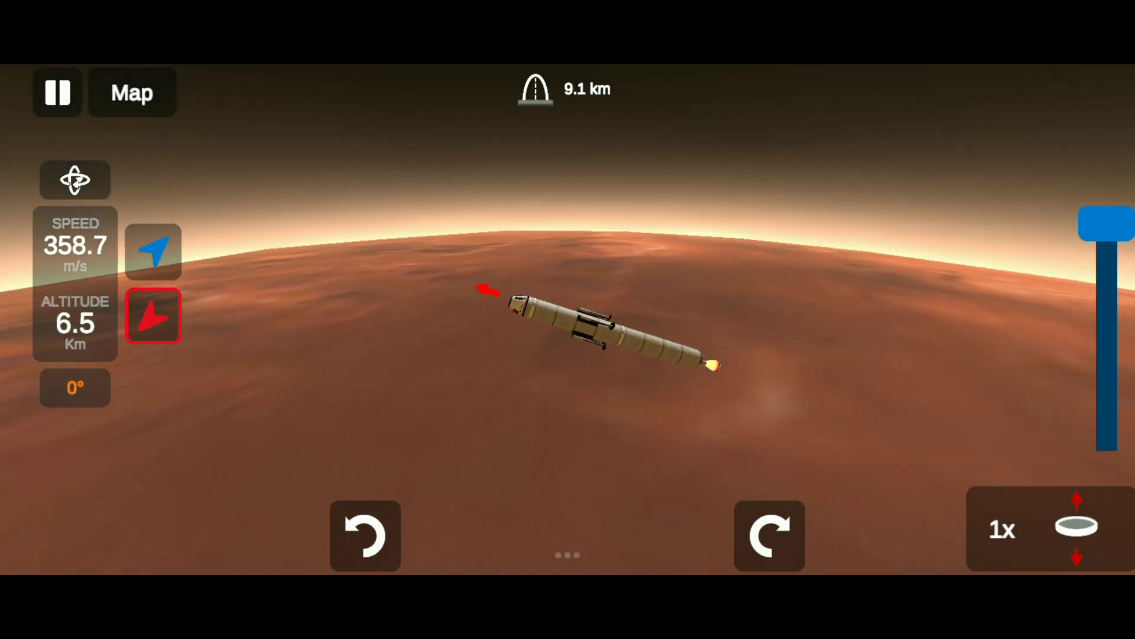
pyautogui.click(1076, 526)
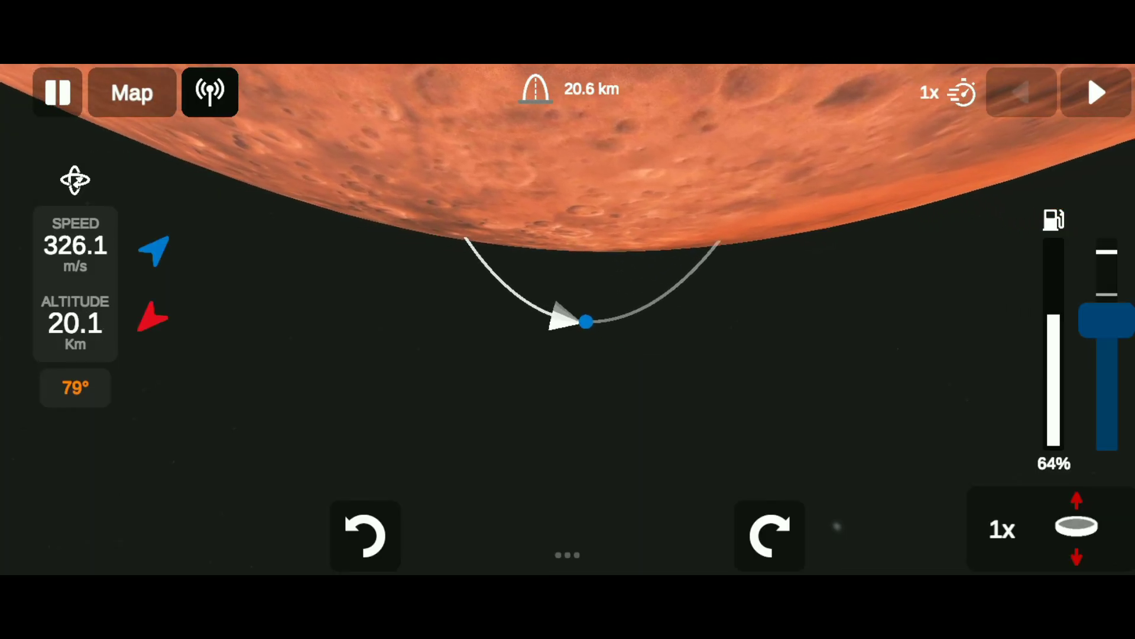
# Pitch the relaunched rocket over during its climb away from Mars
pyautogui.click(153, 249)
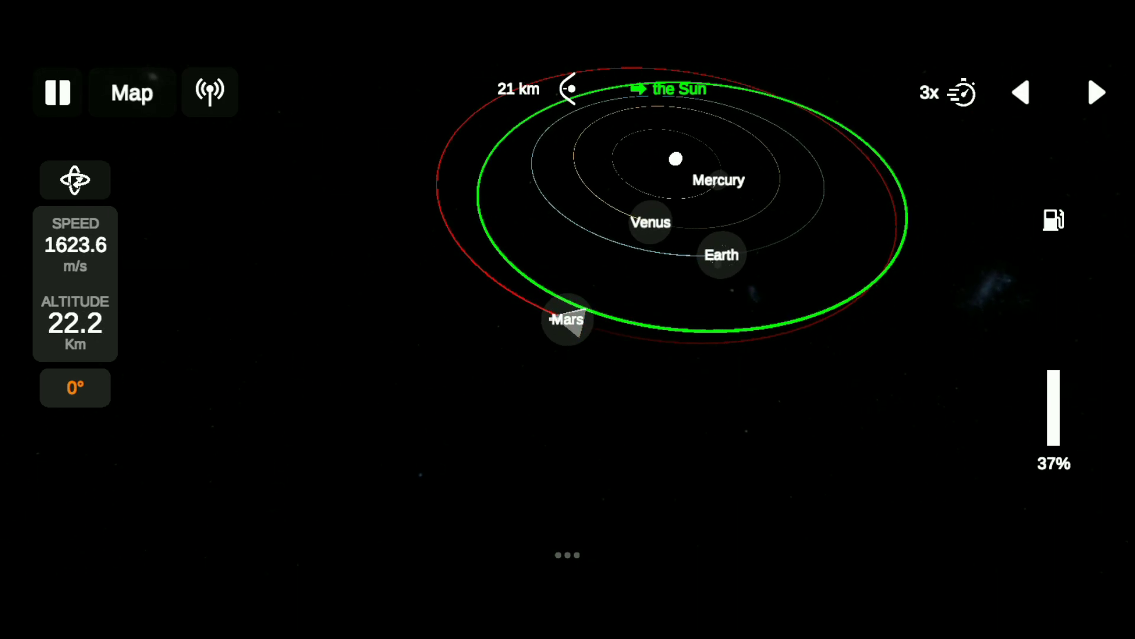
# Burn retrograde after escaping Mars to shrink the solar orbit to about 143,368 by 161,087 km
pyautogui.click(959, 93)
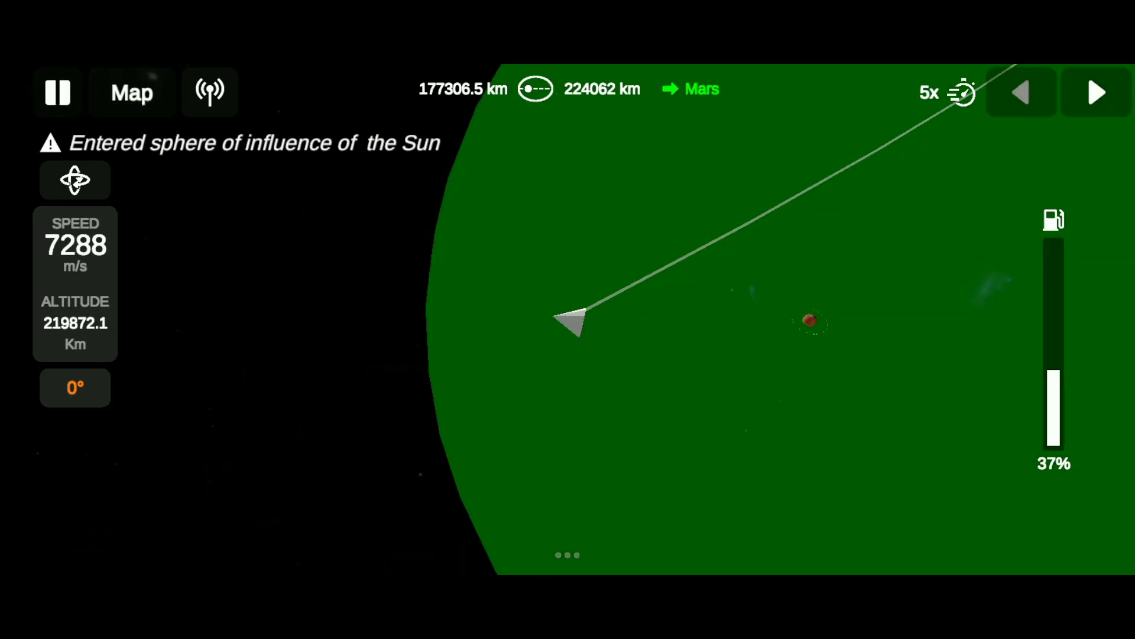
pyautogui.click(131, 92)
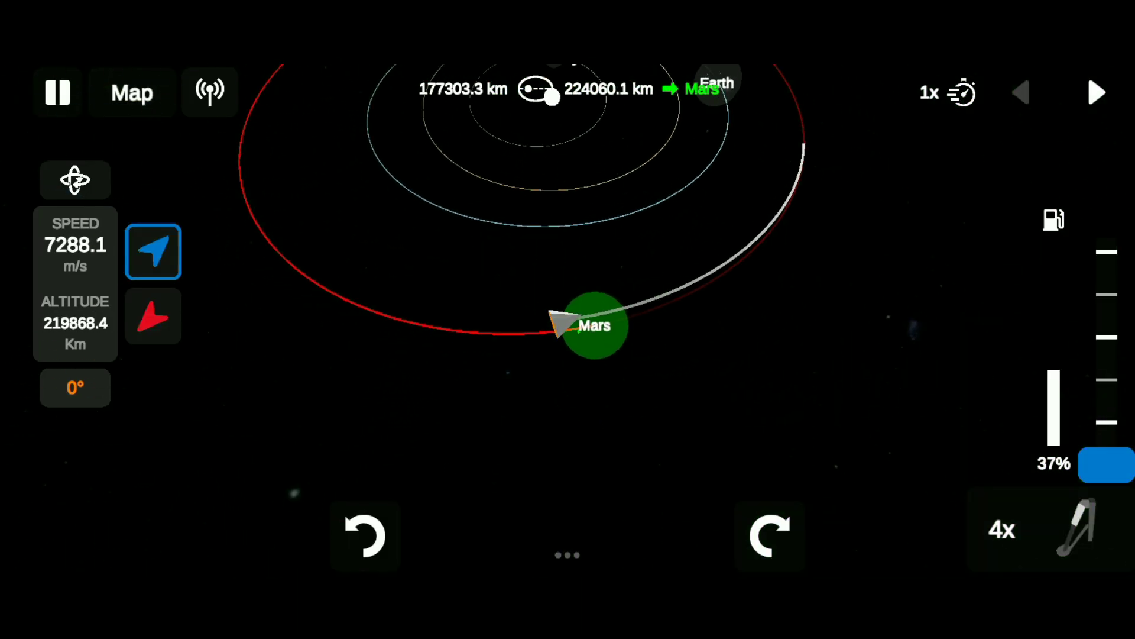
pyautogui.click(153, 315)
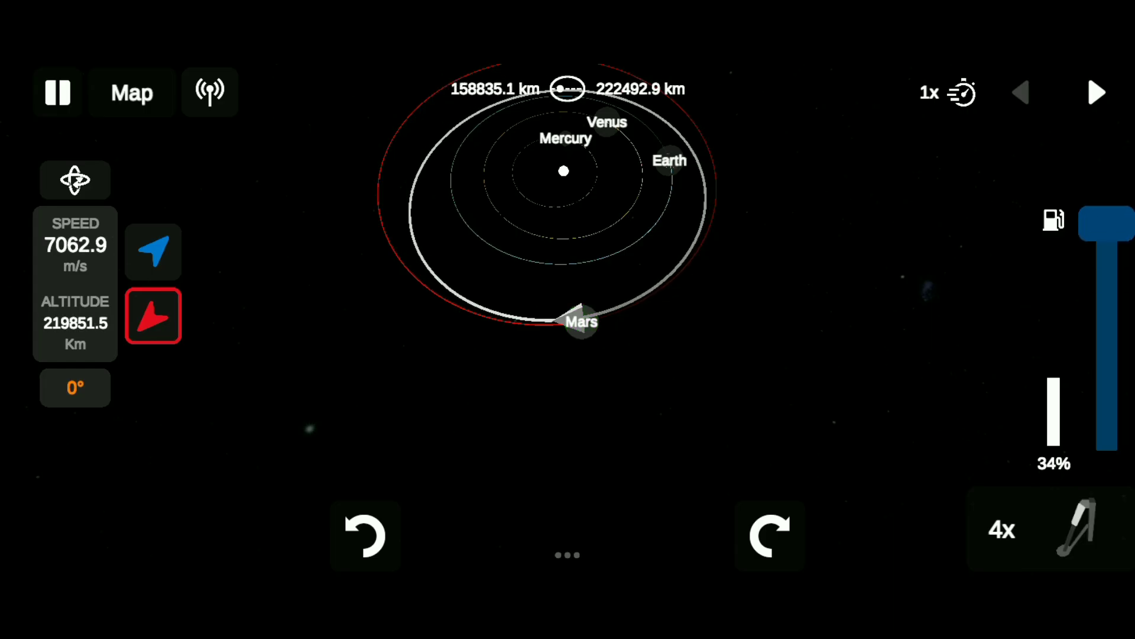
pyautogui.click(1097, 93)
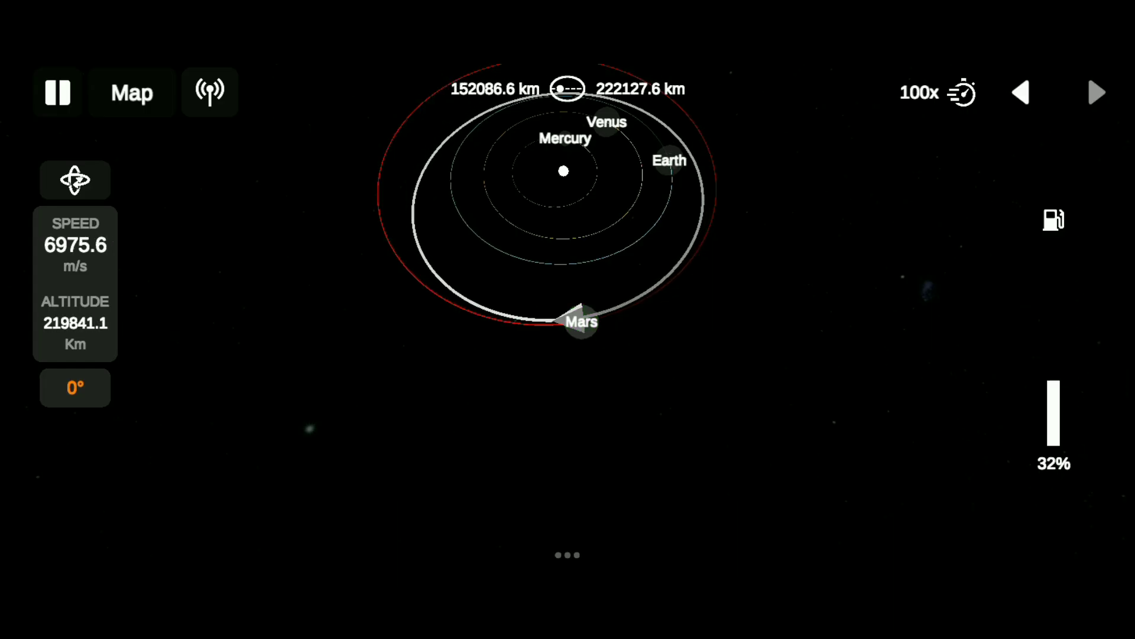
pyautogui.click(1097, 92)
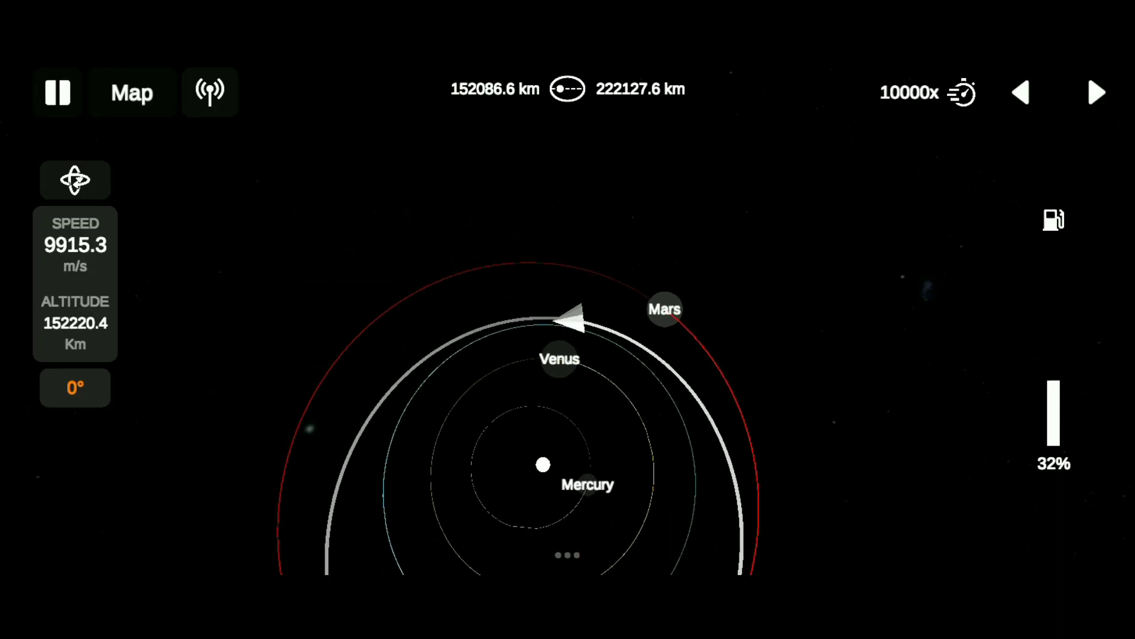
pyautogui.click(1021, 92)
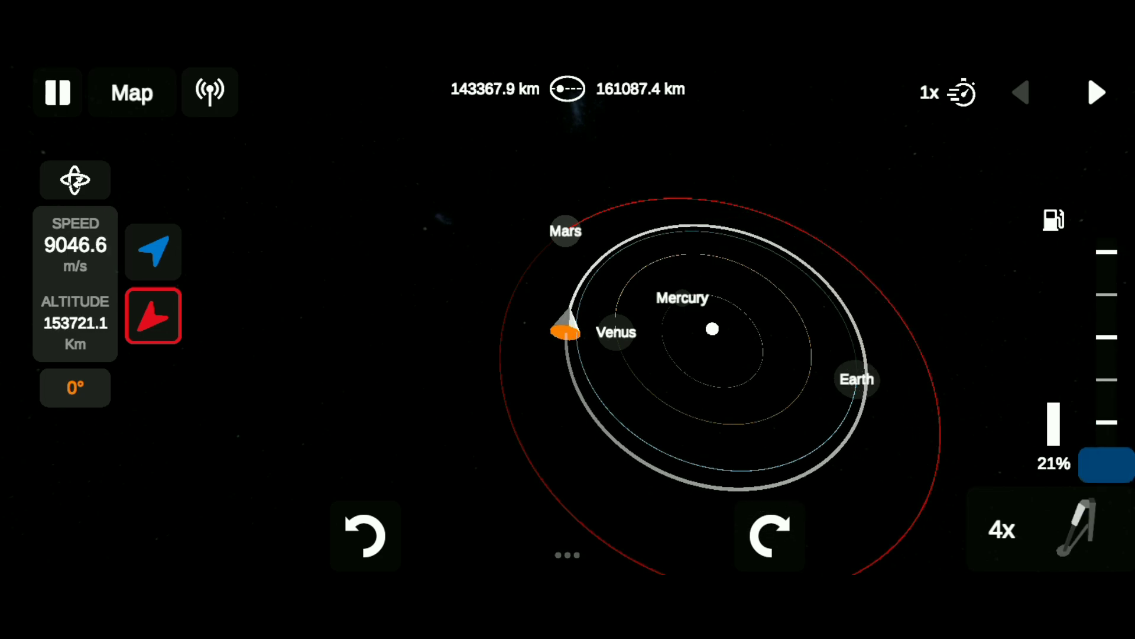
# Time-warp the coast along the Sun orbit until the capsule enters Earth's sphere of influence
pyautogui.click(1097, 92)
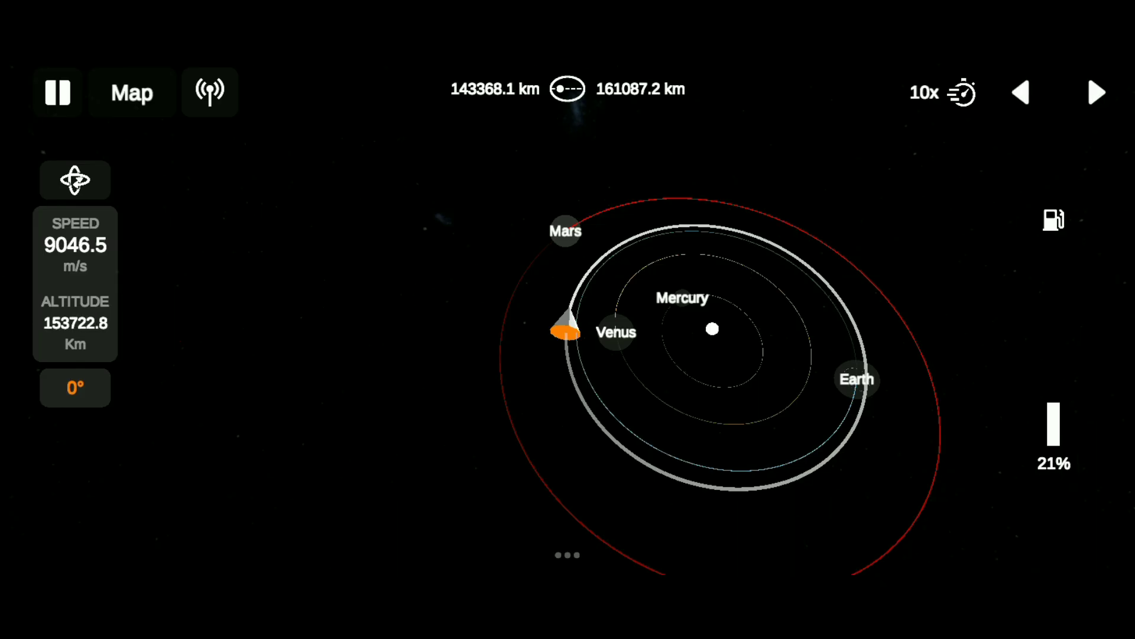
pyautogui.click(1097, 92)
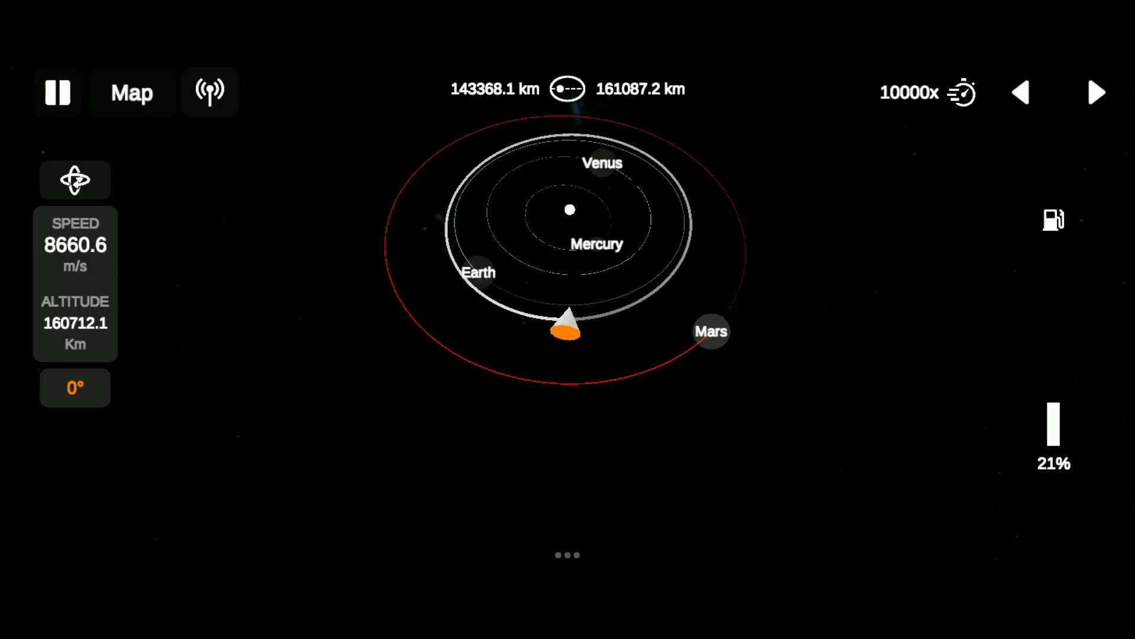
pyautogui.click(1021, 92)
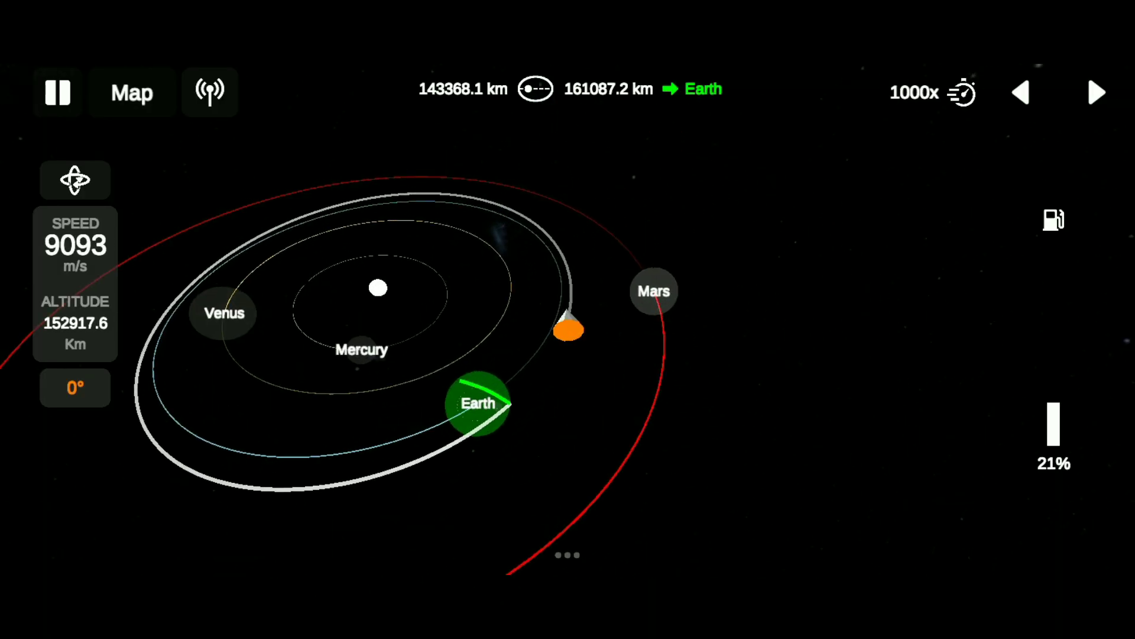
pyautogui.click(1098, 92)
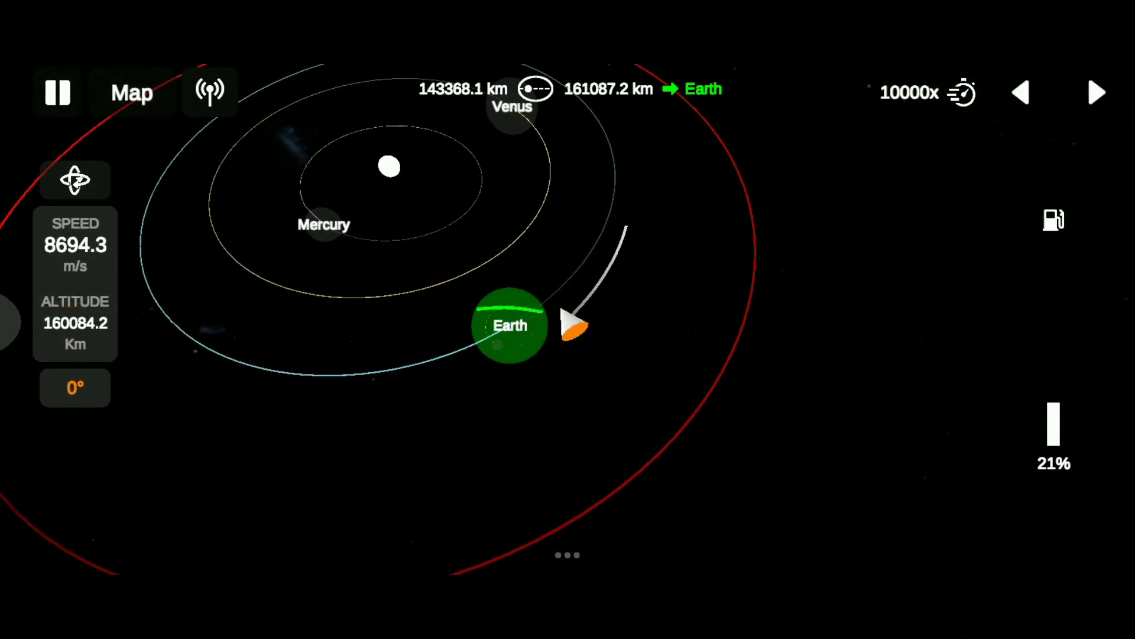
pyautogui.click(1020, 92)
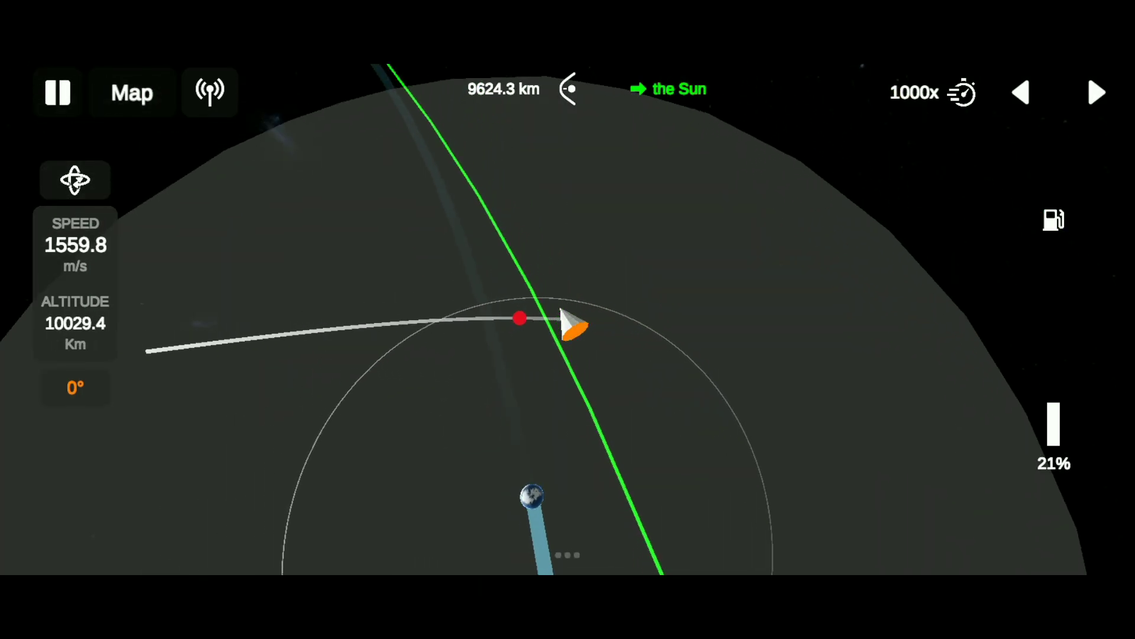
# Capture into an elliptical Earth orbit with a 63.2 km periapsis and warp down into the atmosphere
pyautogui.click(1021, 92)
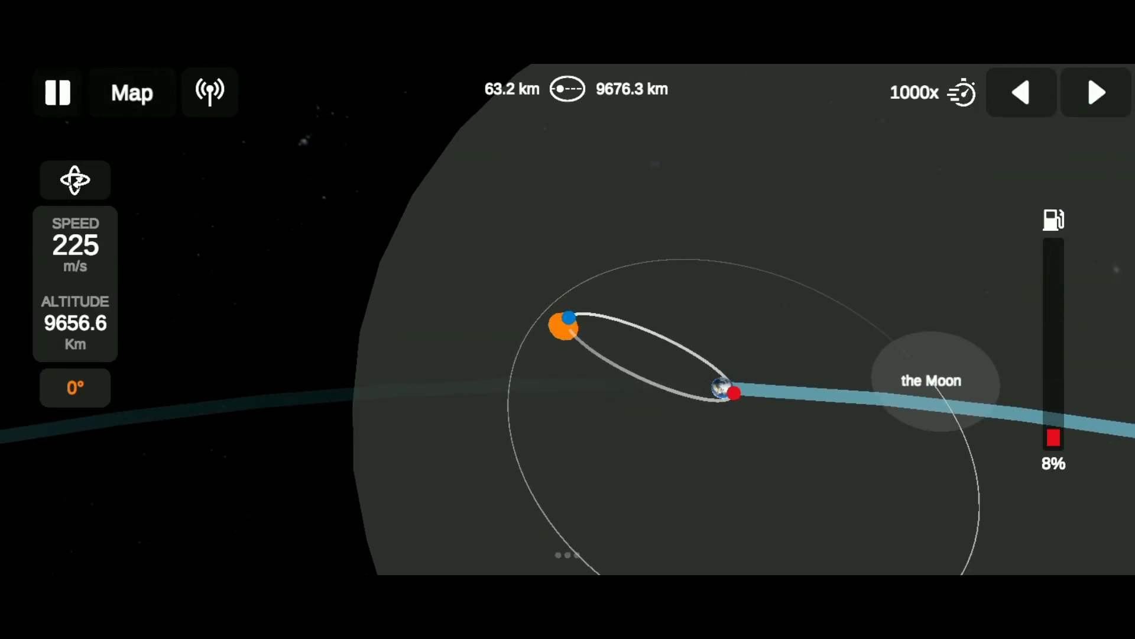
pyautogui.click(1095, 92)
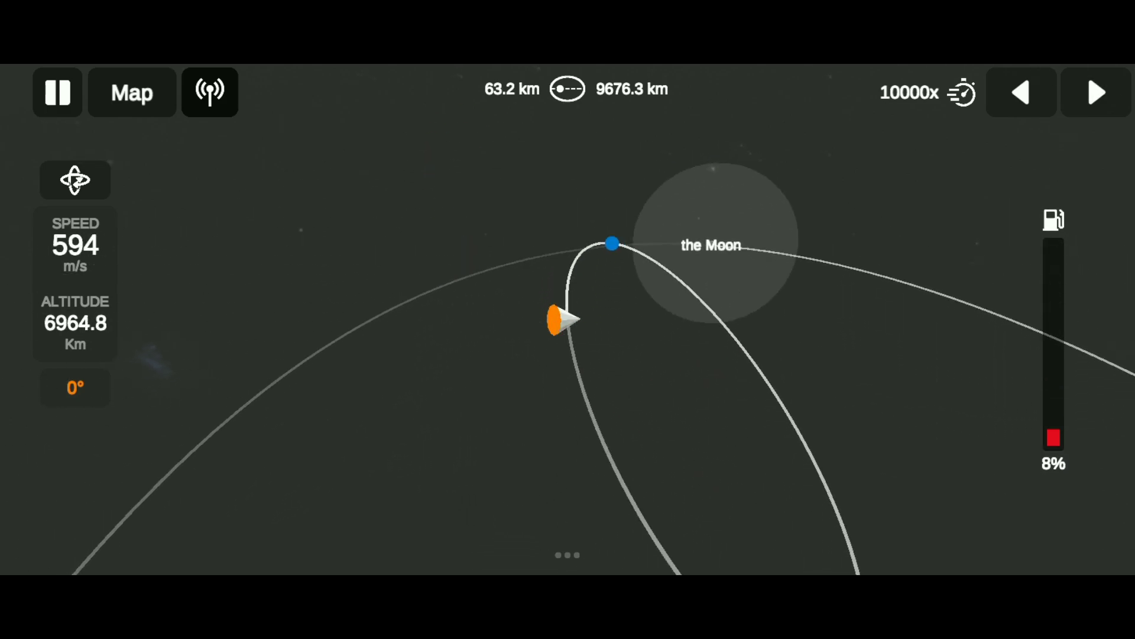
pyautogui.click(1021, 92)
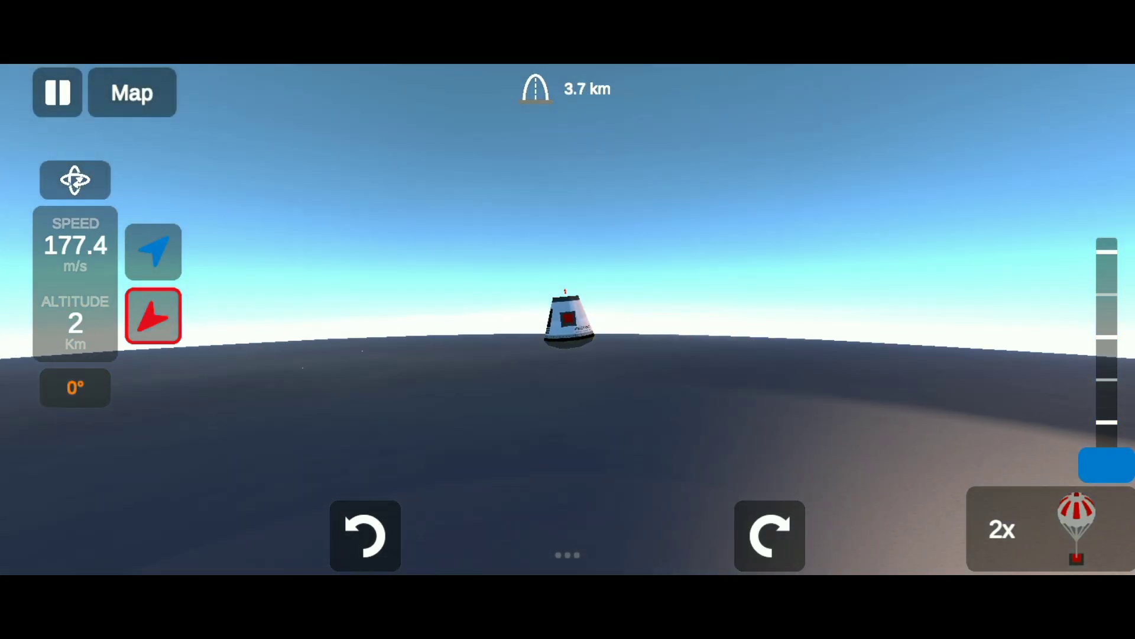
# Deploy the capsule's parachute for a slow descent toward Earth's ocean
pyautogui.click(1051, 527)
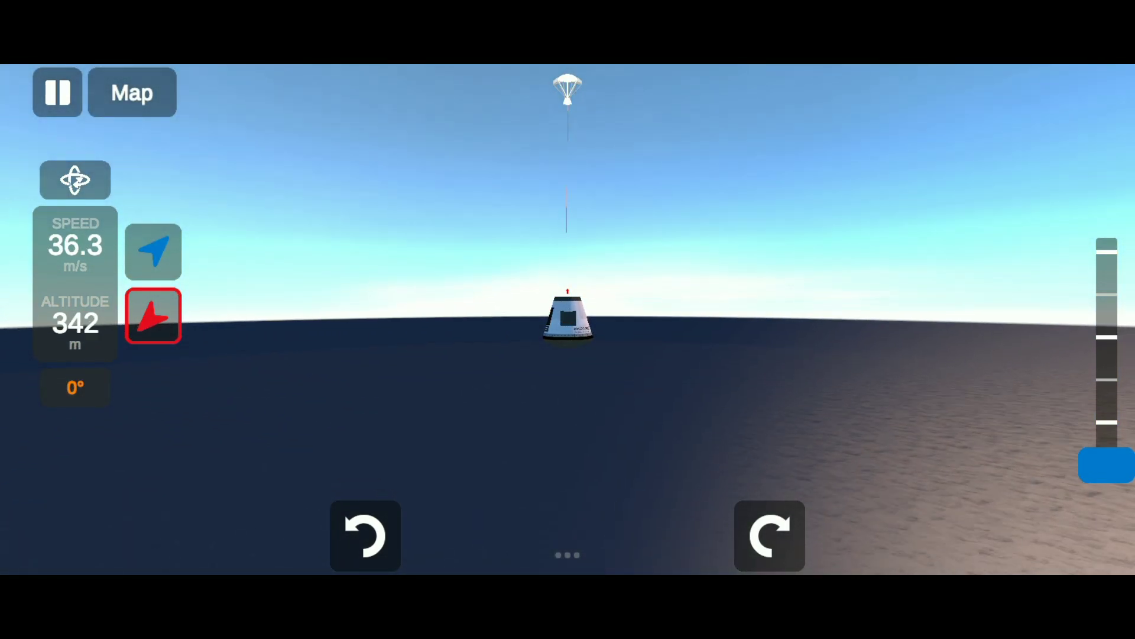